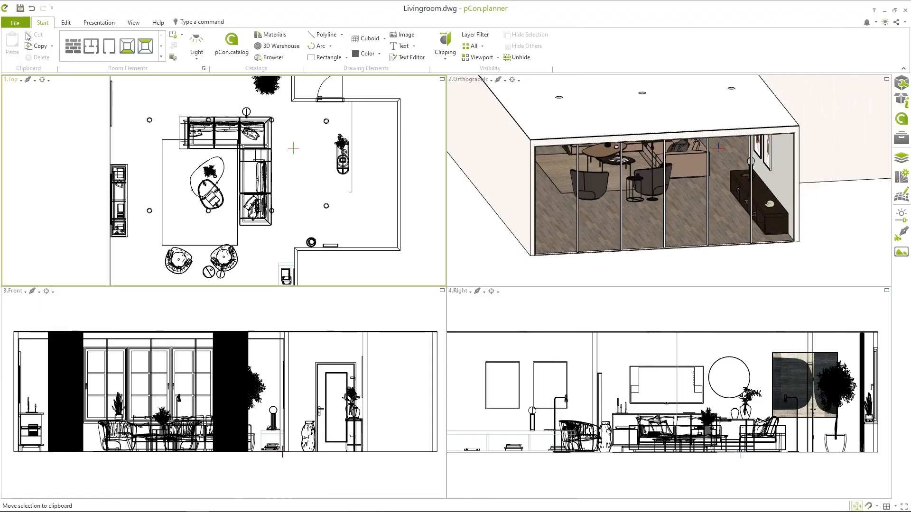
Step: Reach the Edit page of the Settings dialog from the File menu
click(15, 23)
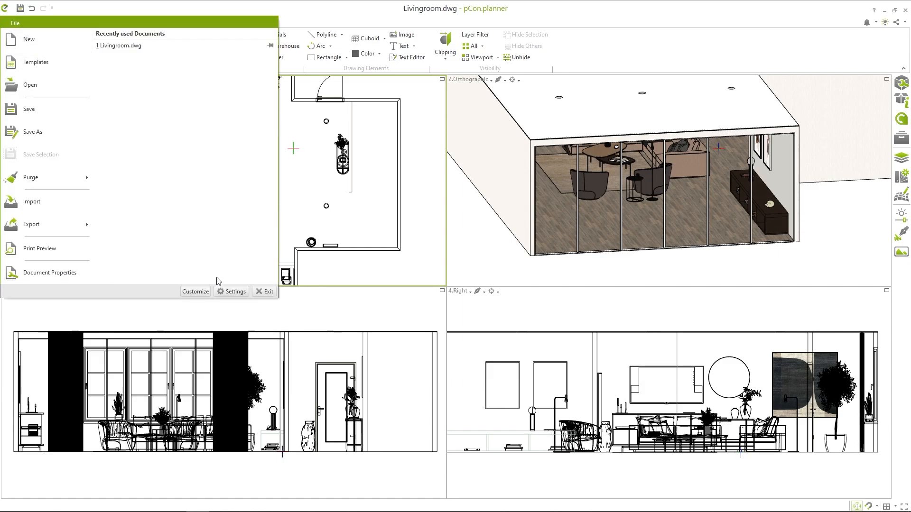
click(235, 291)
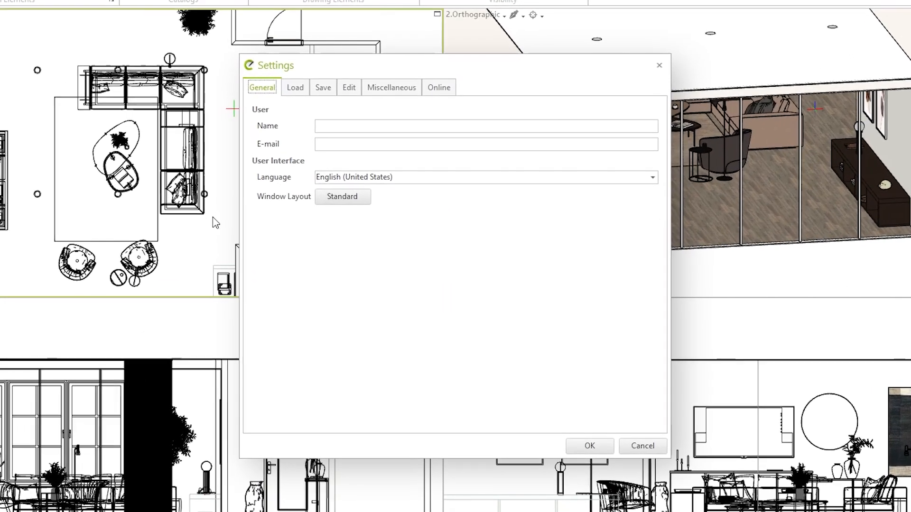
click(349, 88)
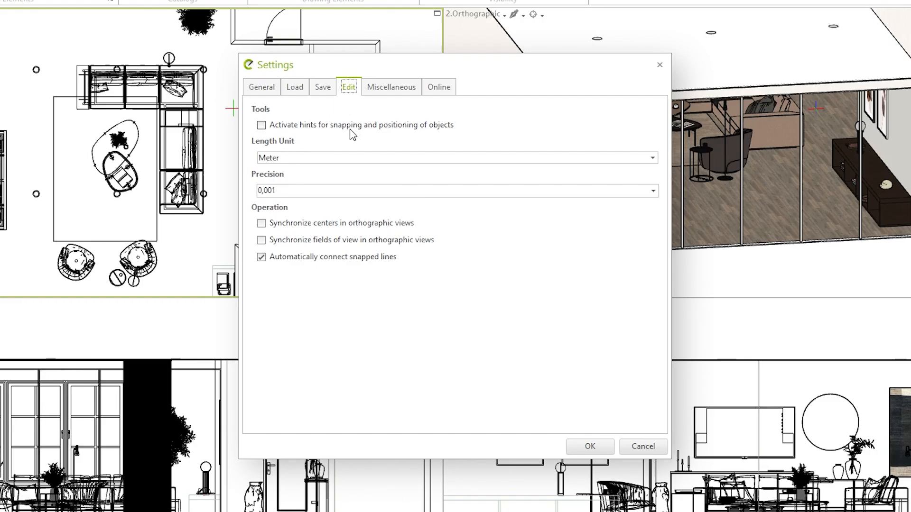
mouse_move(460, 229)
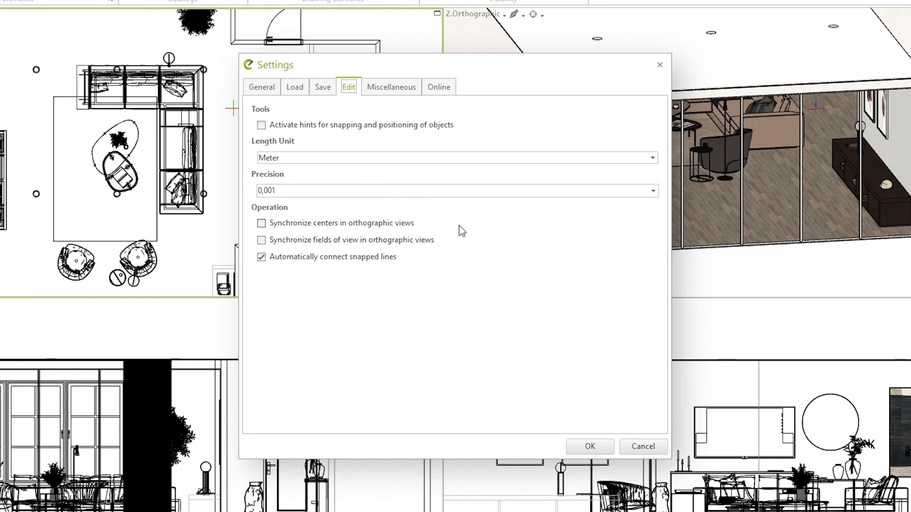
Step: Enable 'Synchronize centers in orthographic views' and apply the setting
click(261, 223)
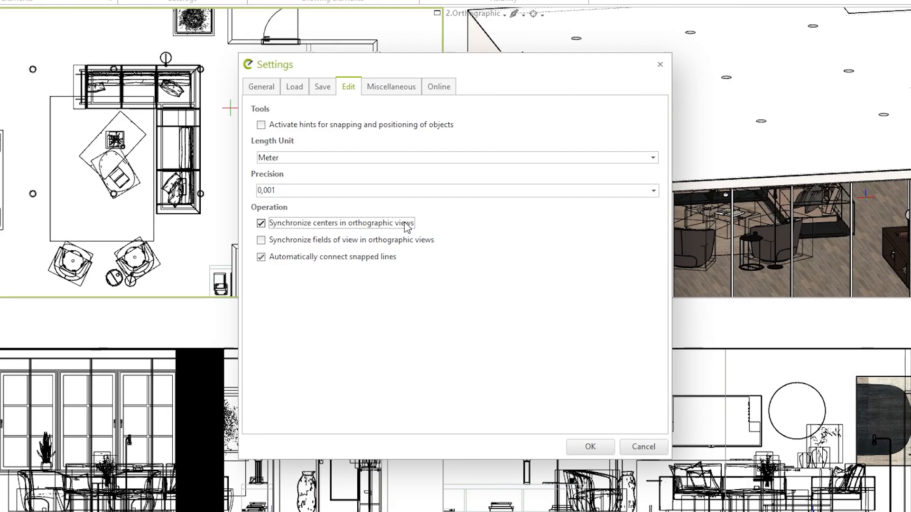
click(590, 447)
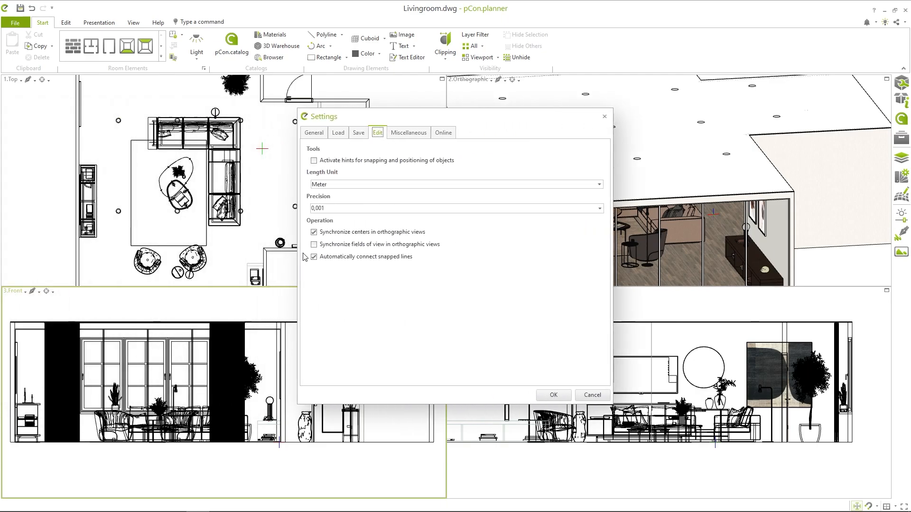
click(313, 245)
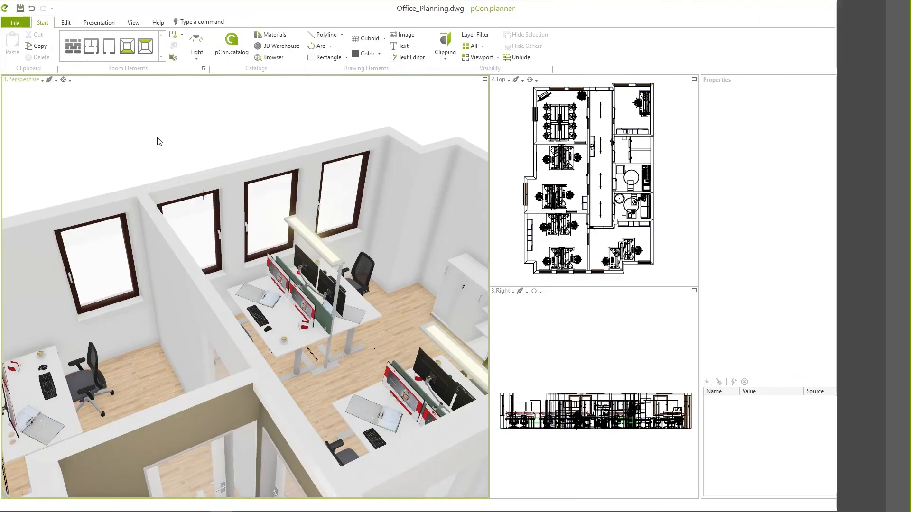
Step: Bring up the Properties panel's context menu with the whole office drawing selected
click(186, 222)
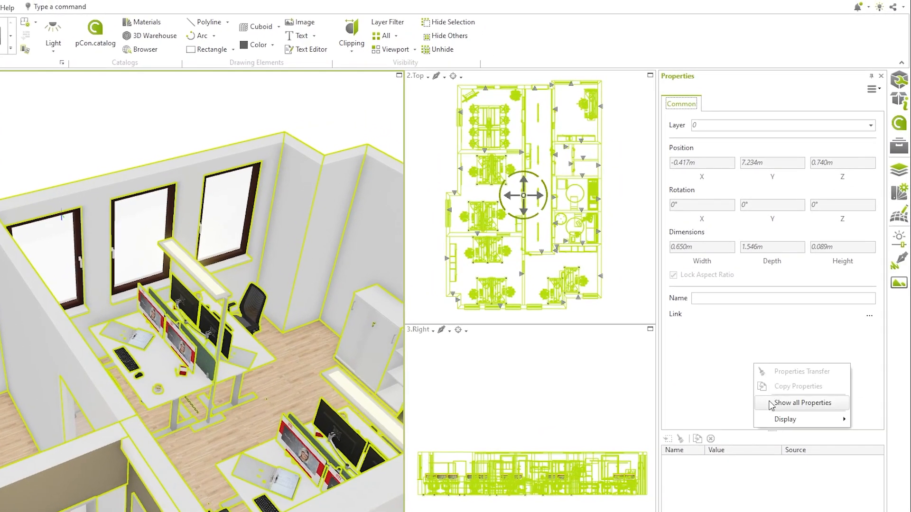
Step: Show all properties, browse the Door, Wall and Window categories, and settle on Wall
click(803, 403)
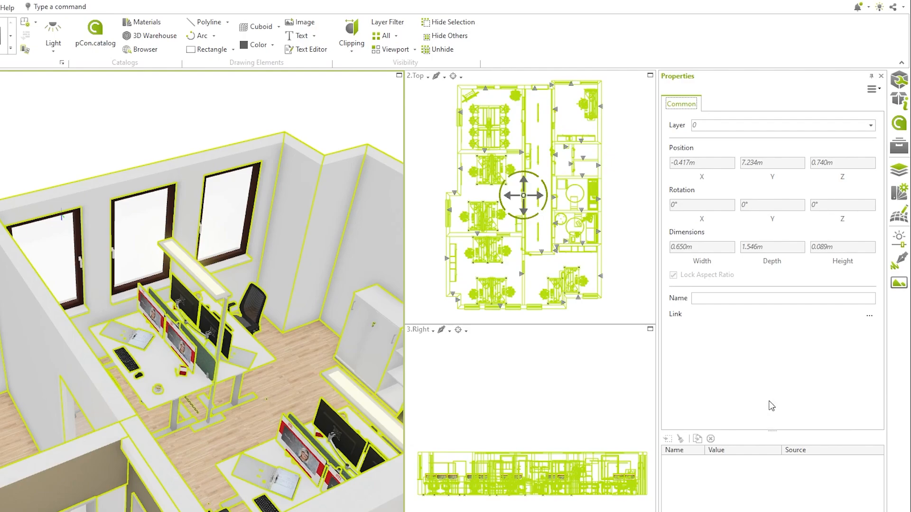
click(713, 103)
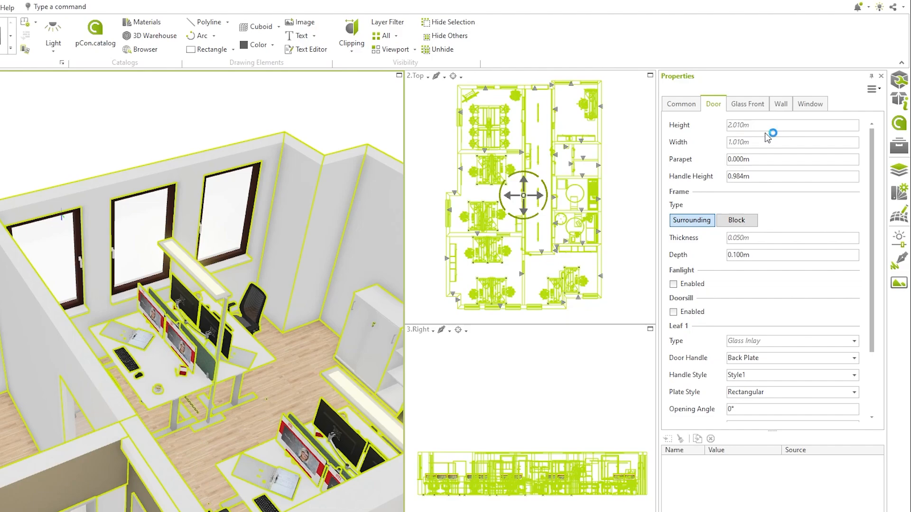
click(779, 104)
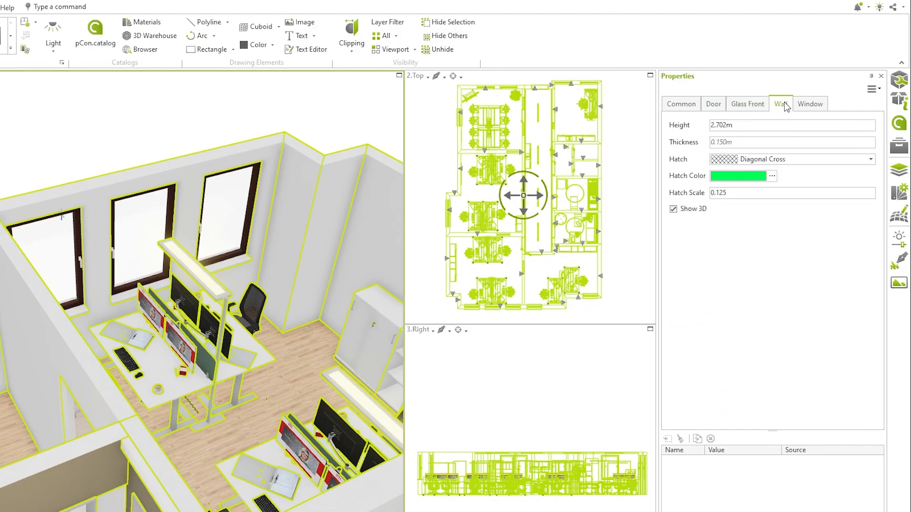
click(810, 104)
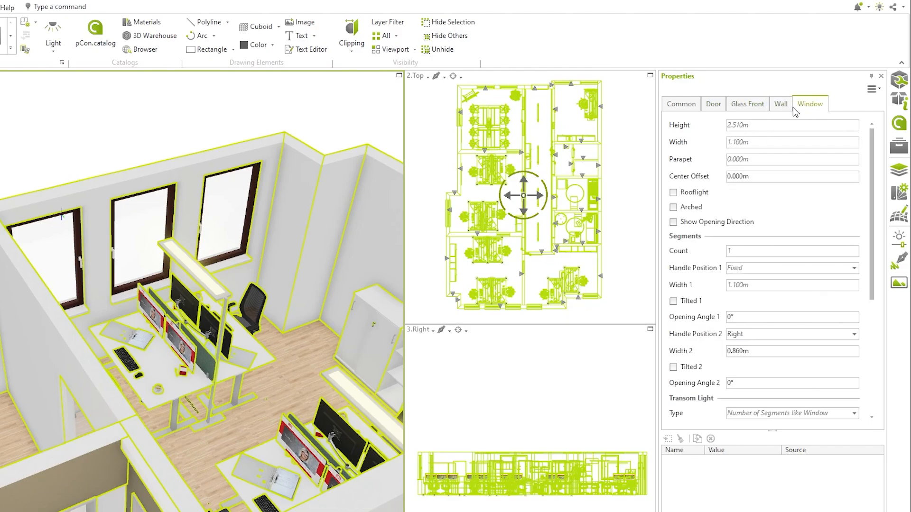
click(780, 104)
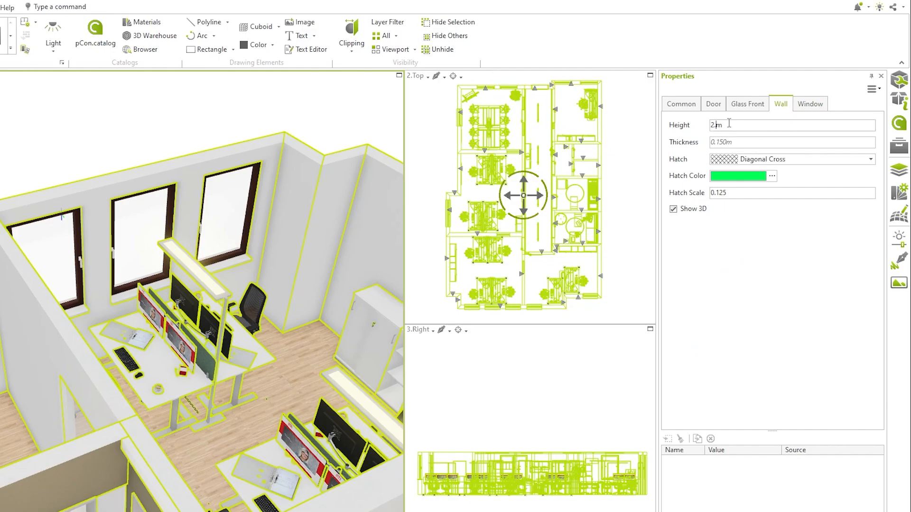
Step: Enter wall height 2.80 m and window height 1.6 m for the selection and confirm
text(2.800)
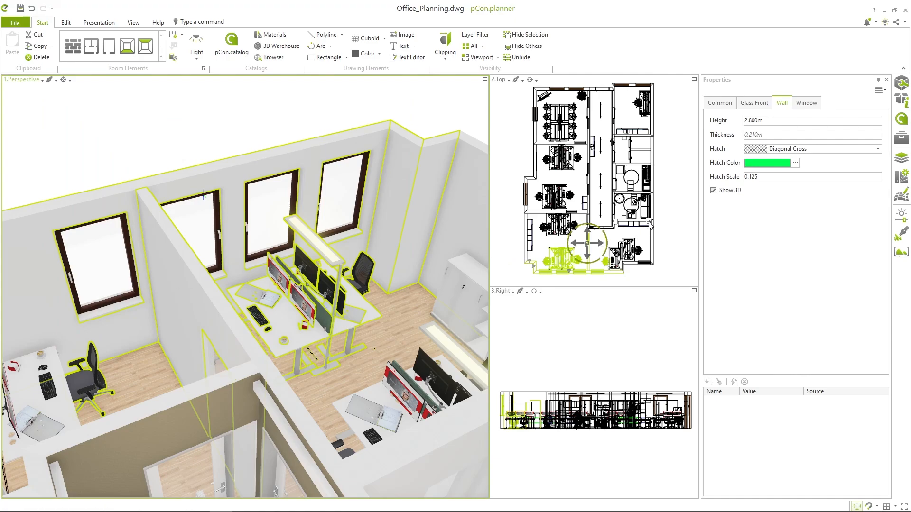
click(806, 103)
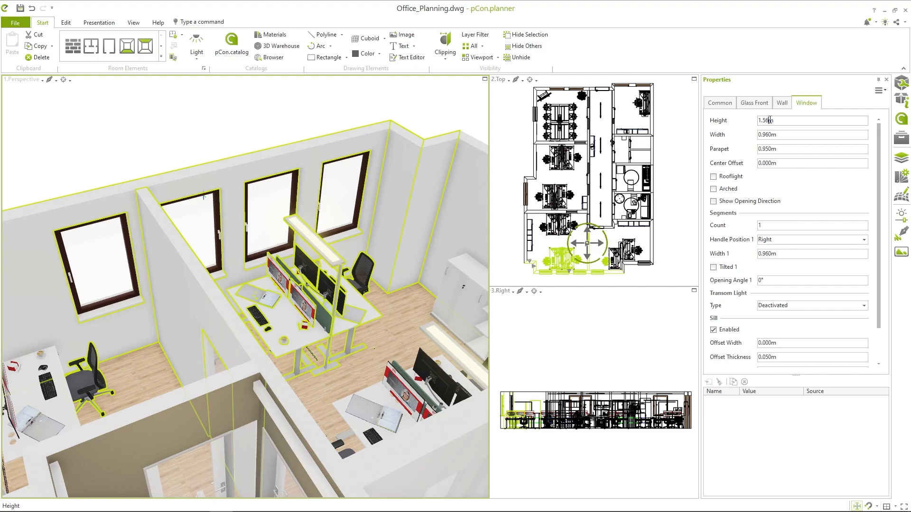
text(1.6)
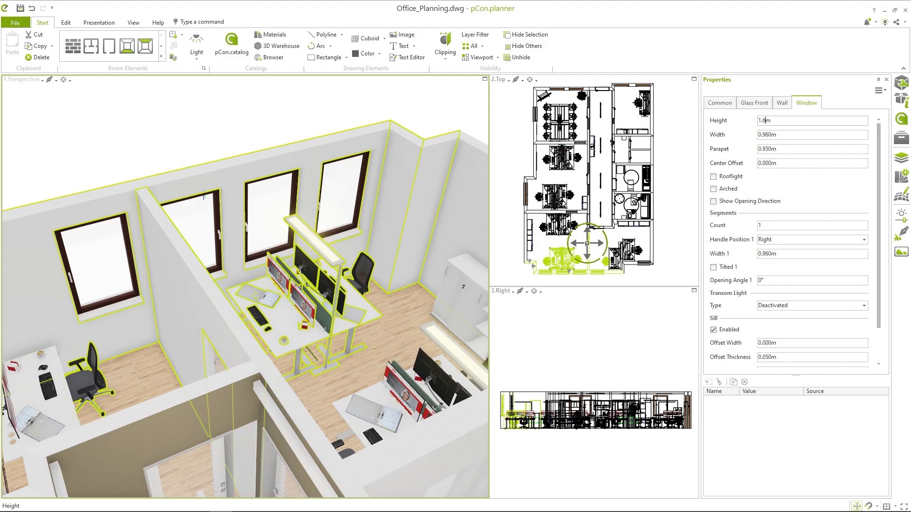
click(812, 120)
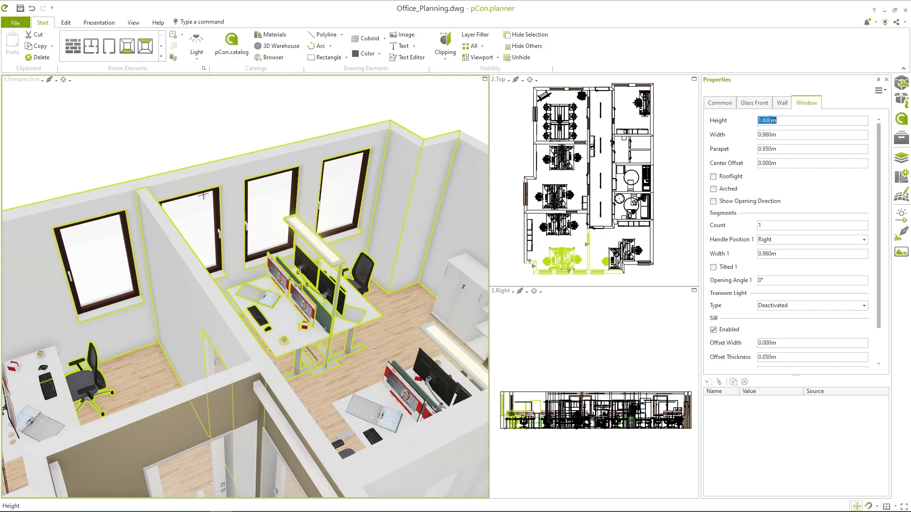